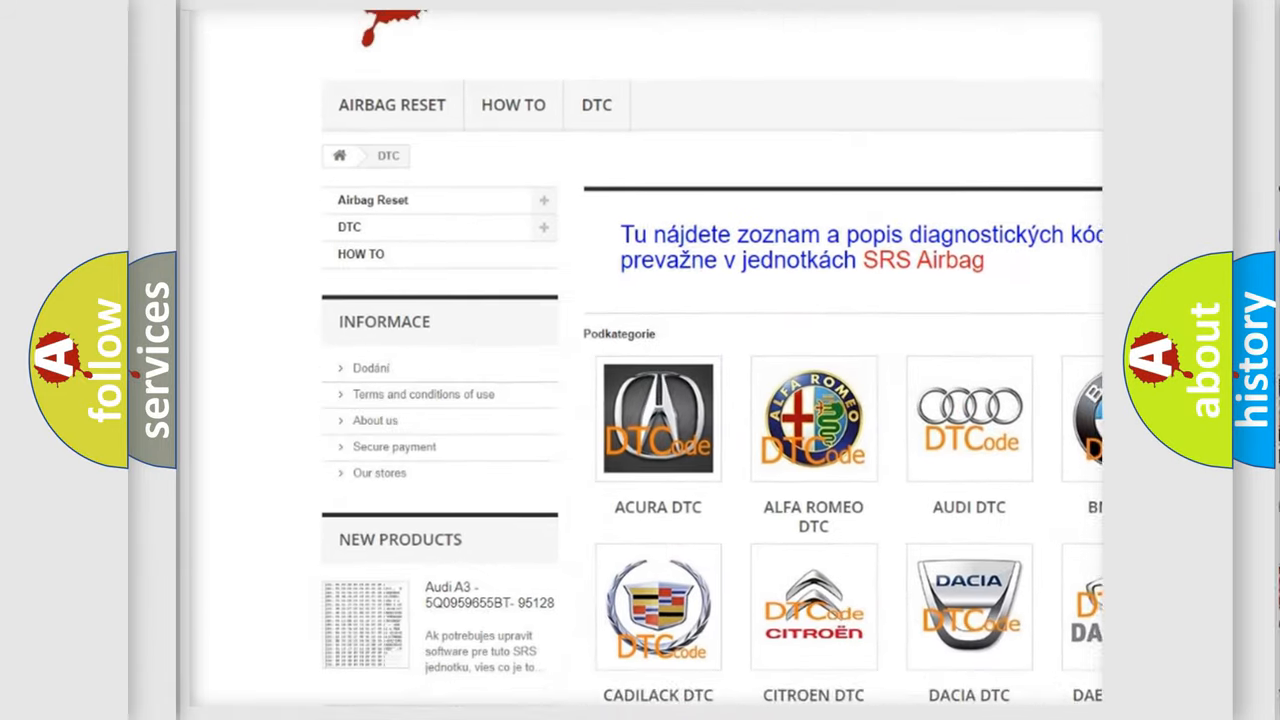
scroll(down, 3)
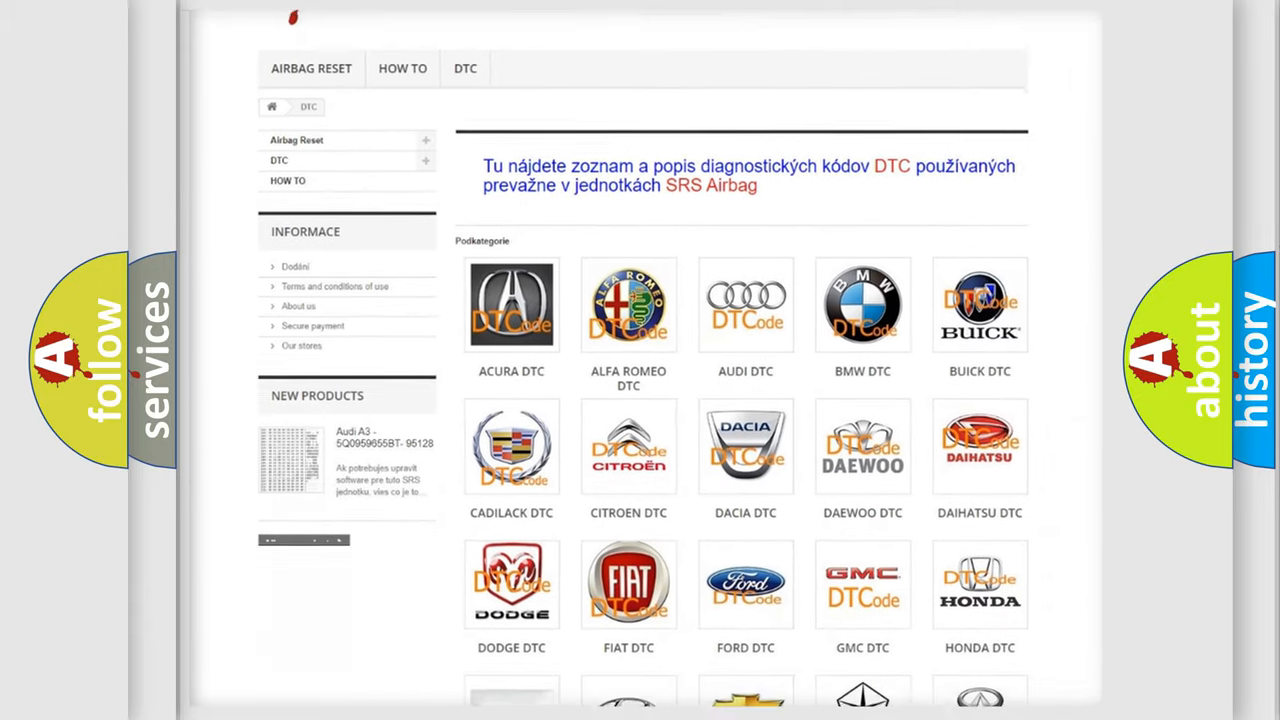
scroll(down, 3)
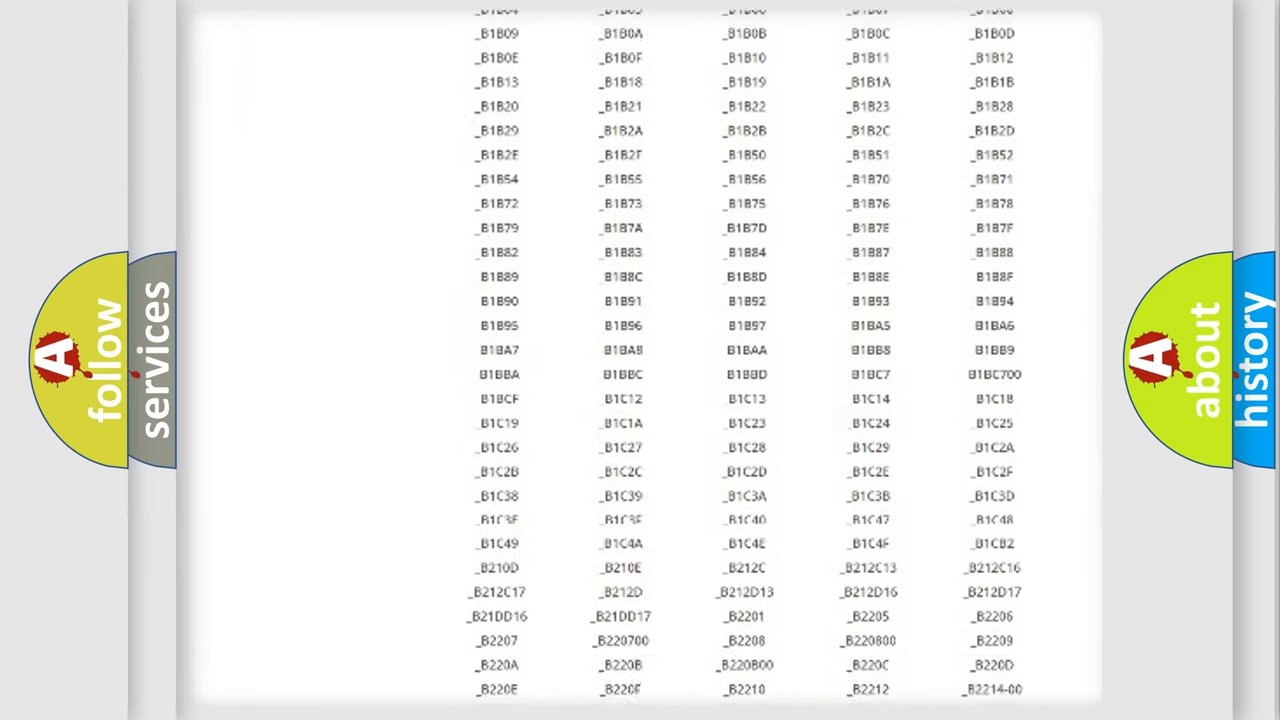
scroll(down, 3)
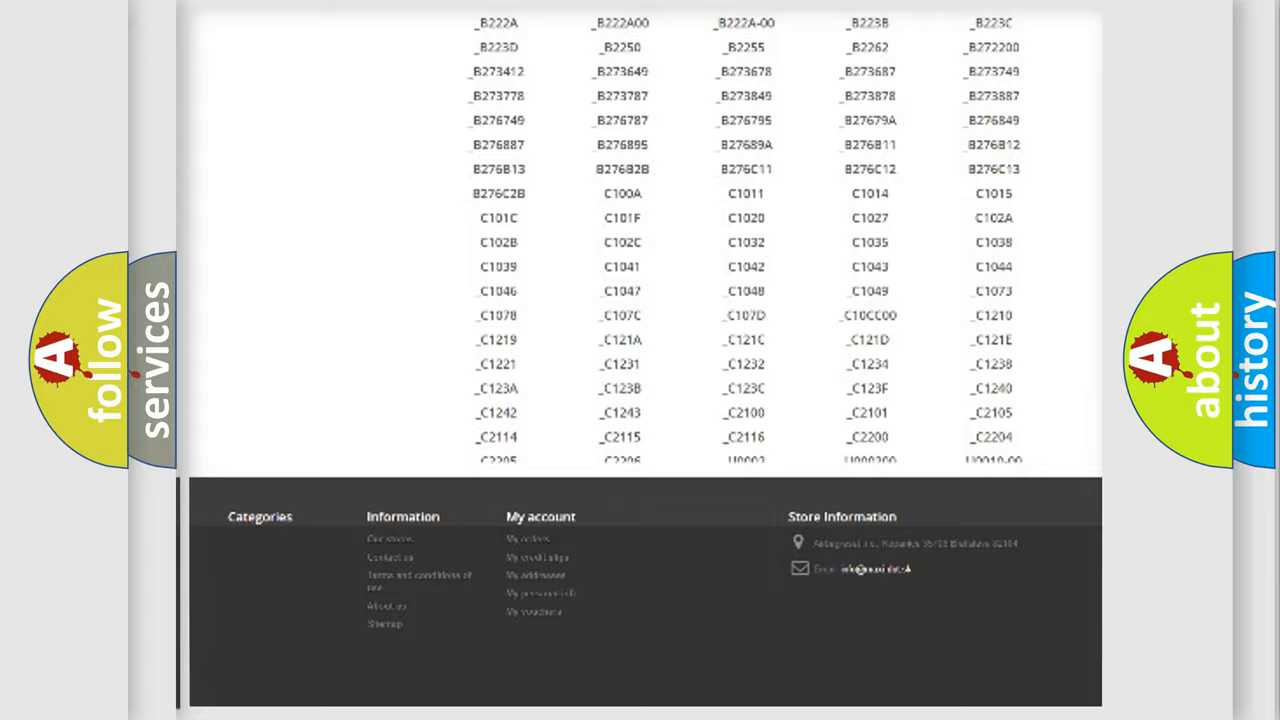
scroll(up, 3)
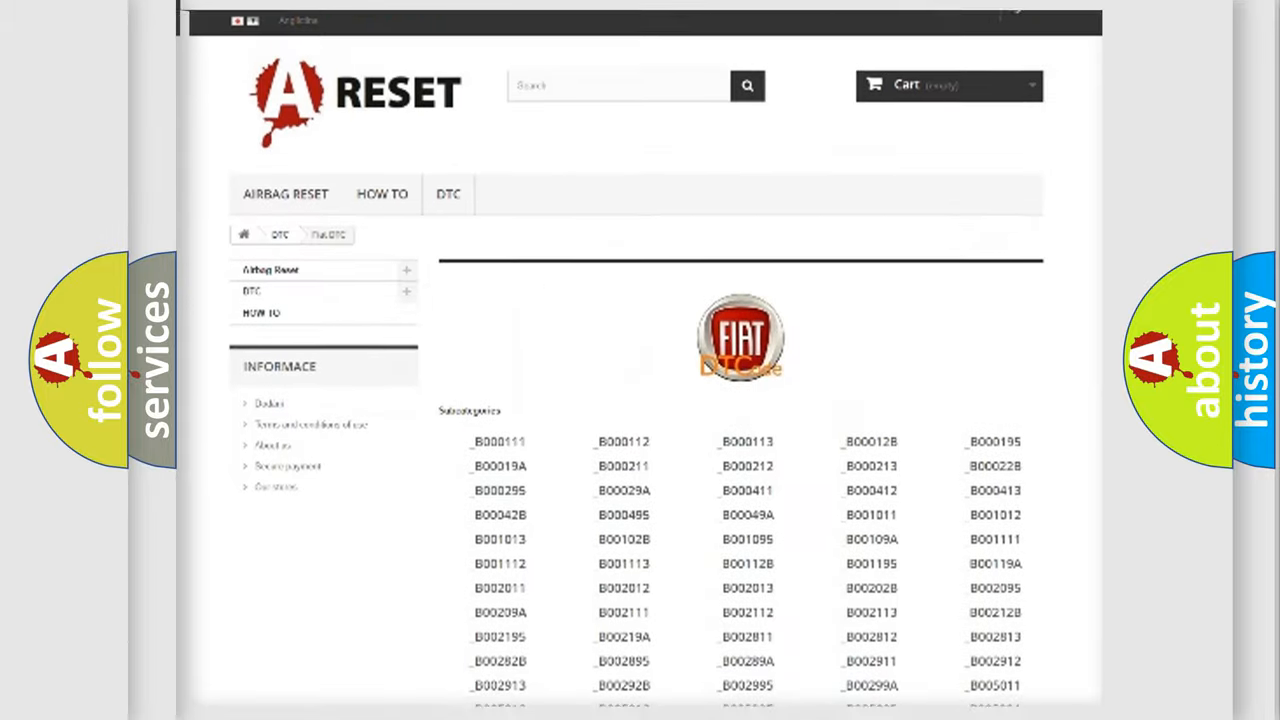